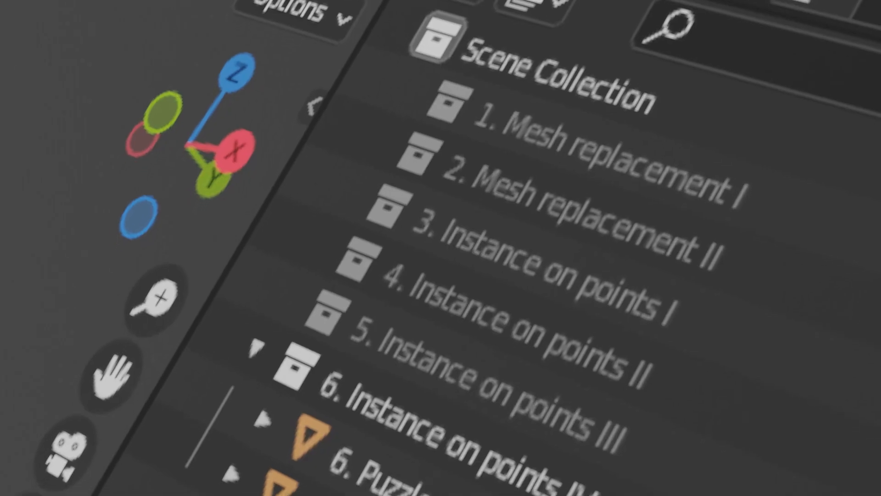
scroll(down, 3)
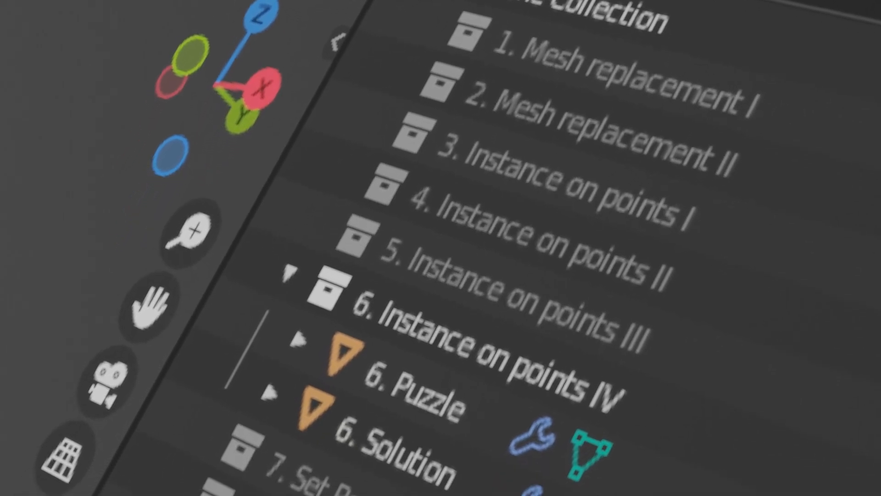
scroll(down, 3)
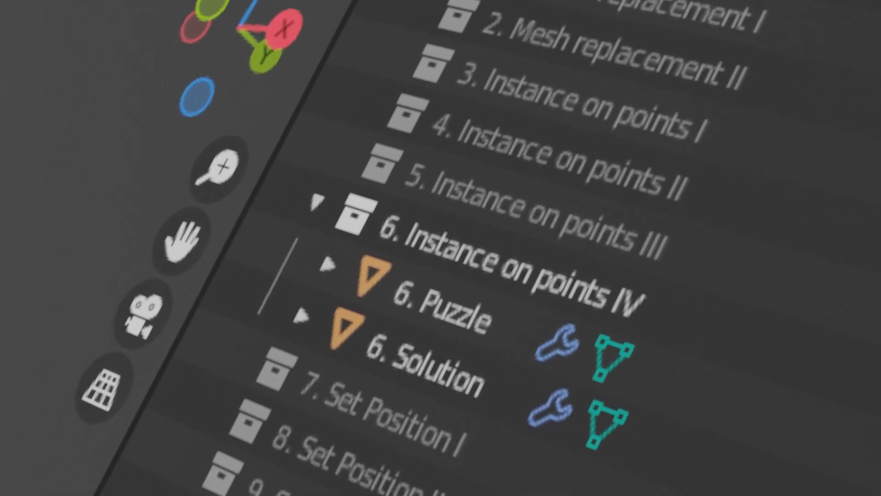
scroll(down, 3)
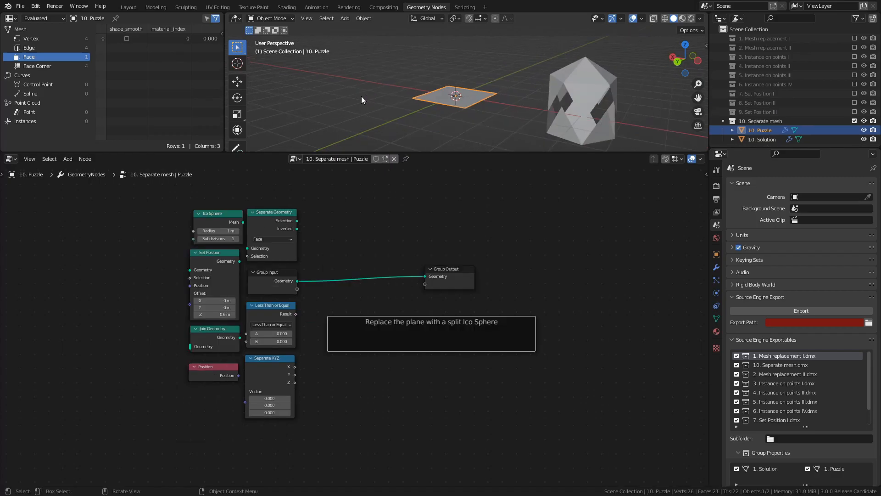
scroll(down, 3)
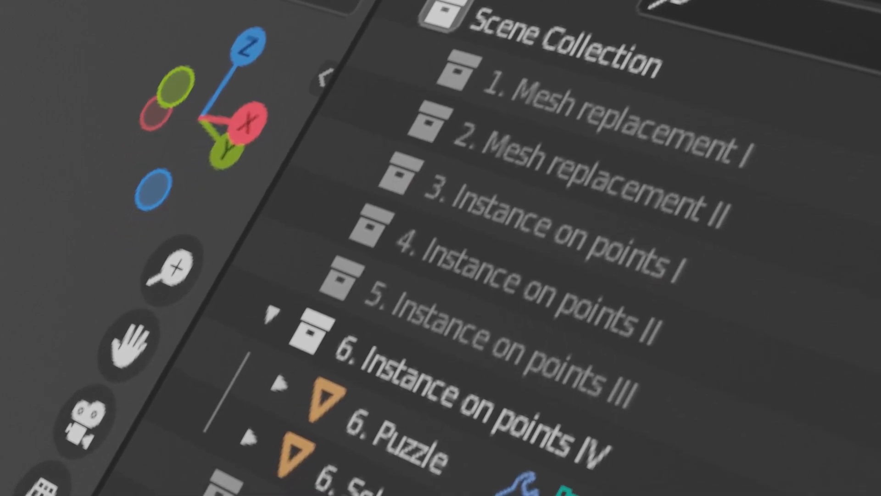
scroll(down, 3)
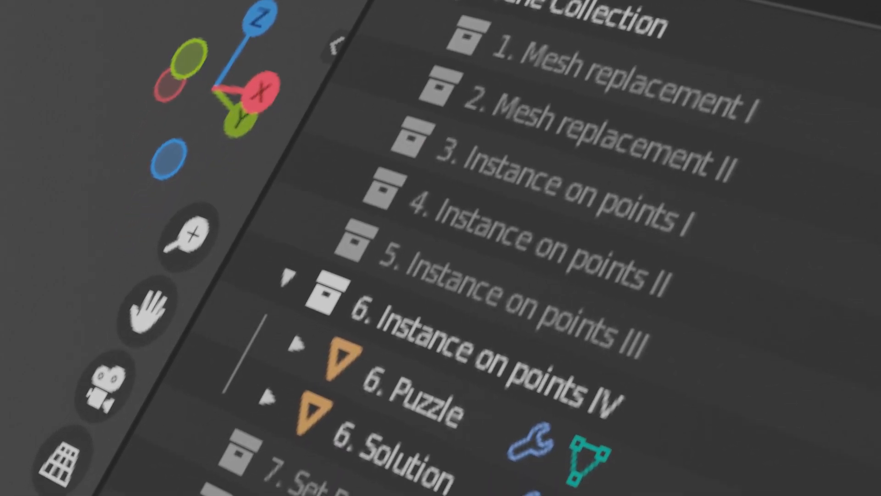
scroll(down, 3)
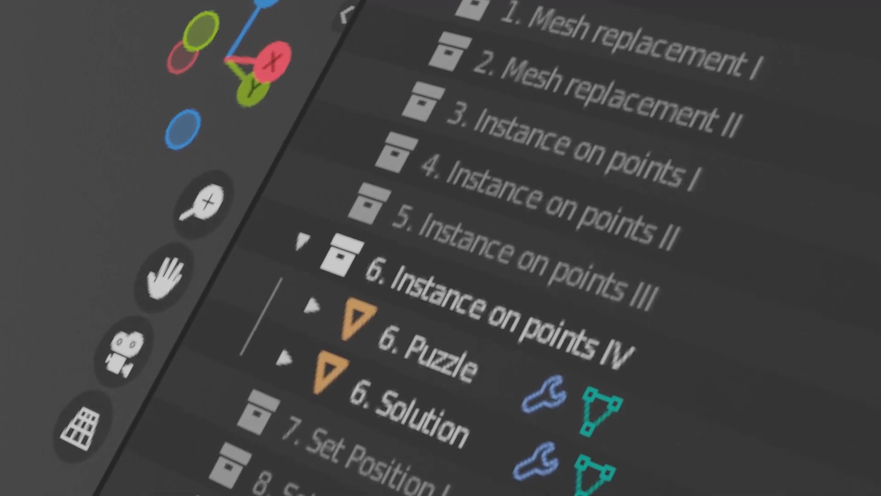
scroll(down, 3)
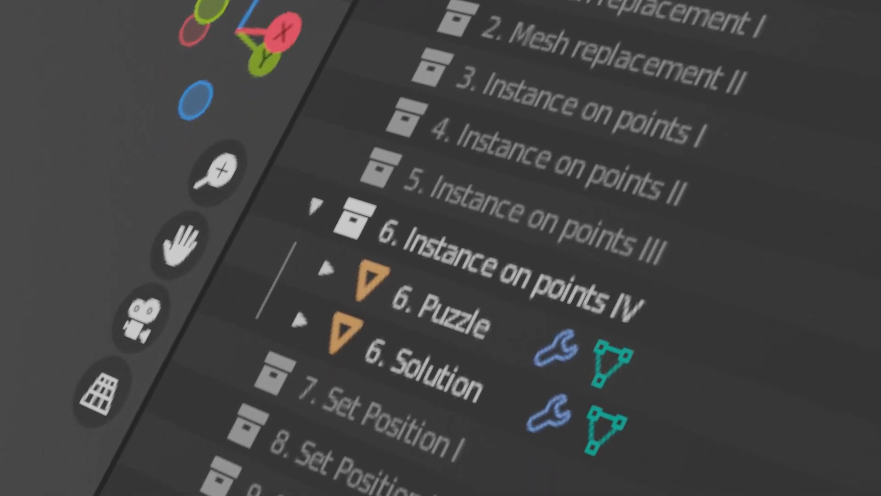
scroll(down, 3)
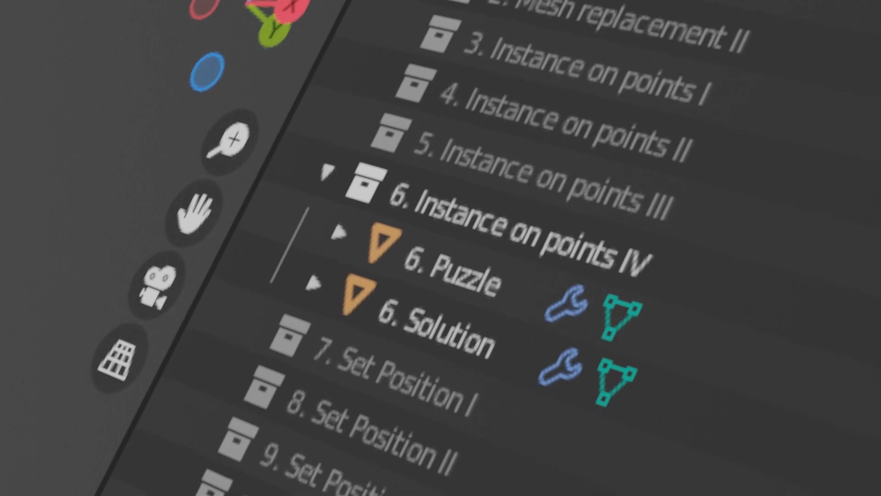
scroll(down, 3)
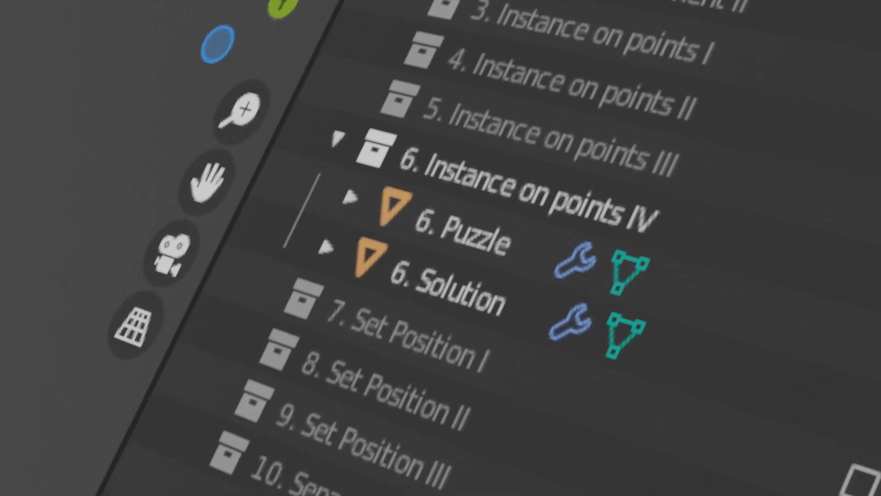
scroll(down, 3)
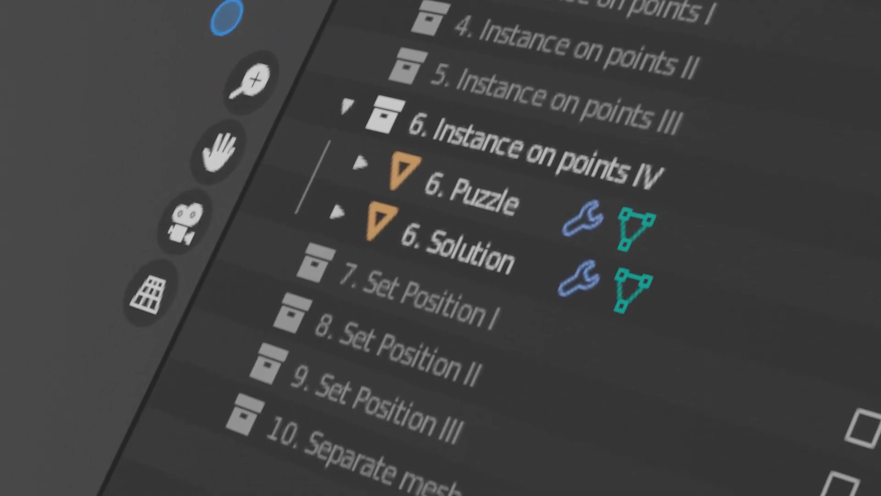